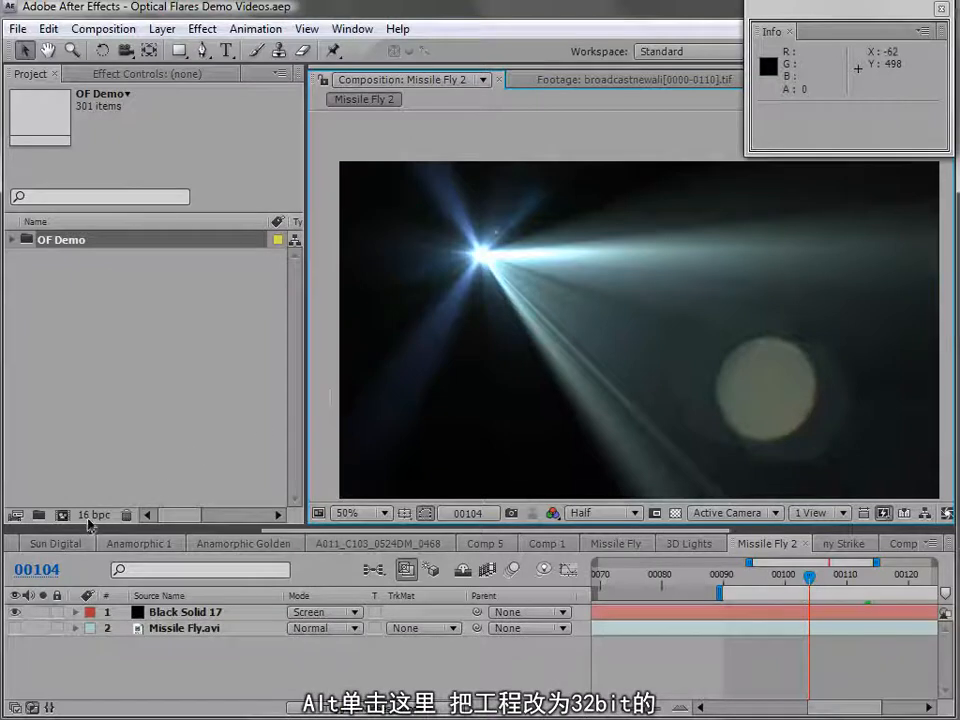
{"action": "mouse_move", "coordinate": [94, 516]}
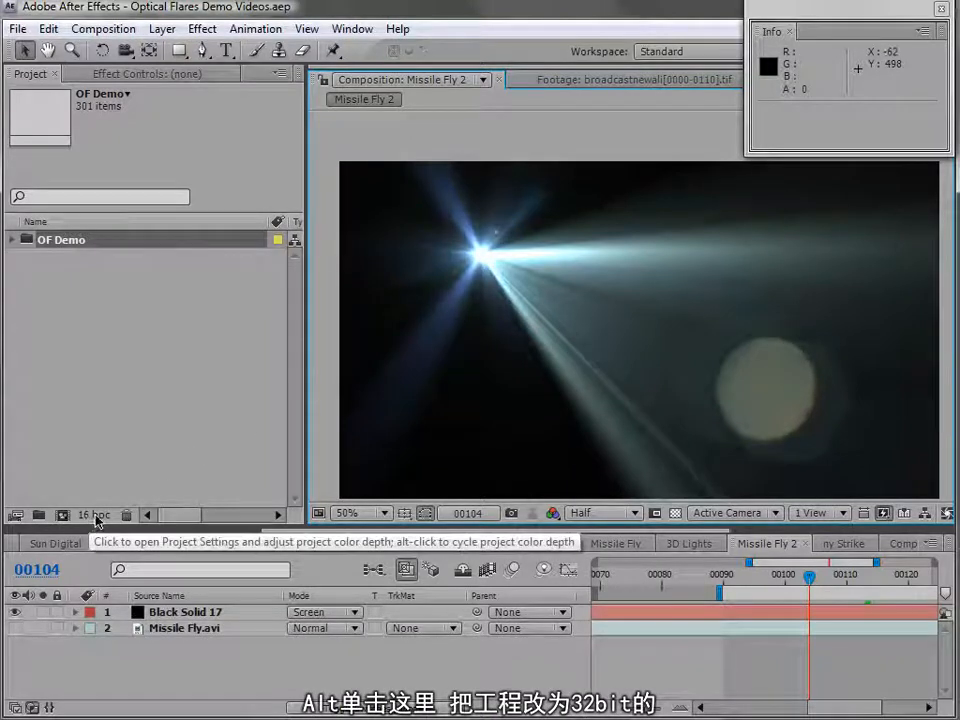
Cycle the bpc indicator so the project runs at 32 bits per channel
{"action": "left_click", "coordinate": [92, 516]}
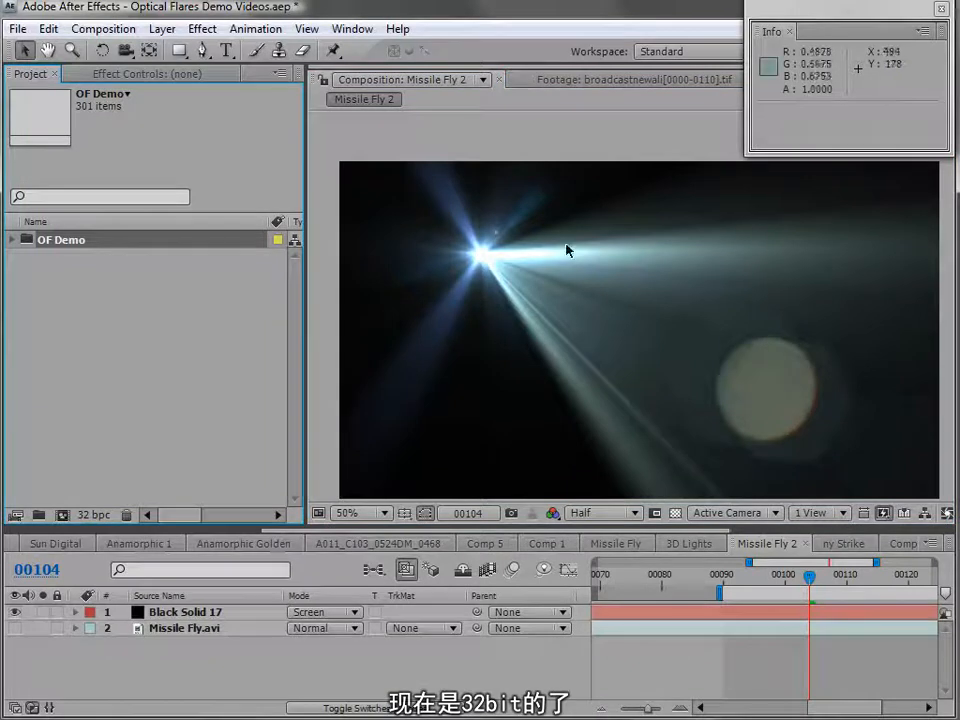
{"action": "mouse_move", "coordinate": [484, 260]}
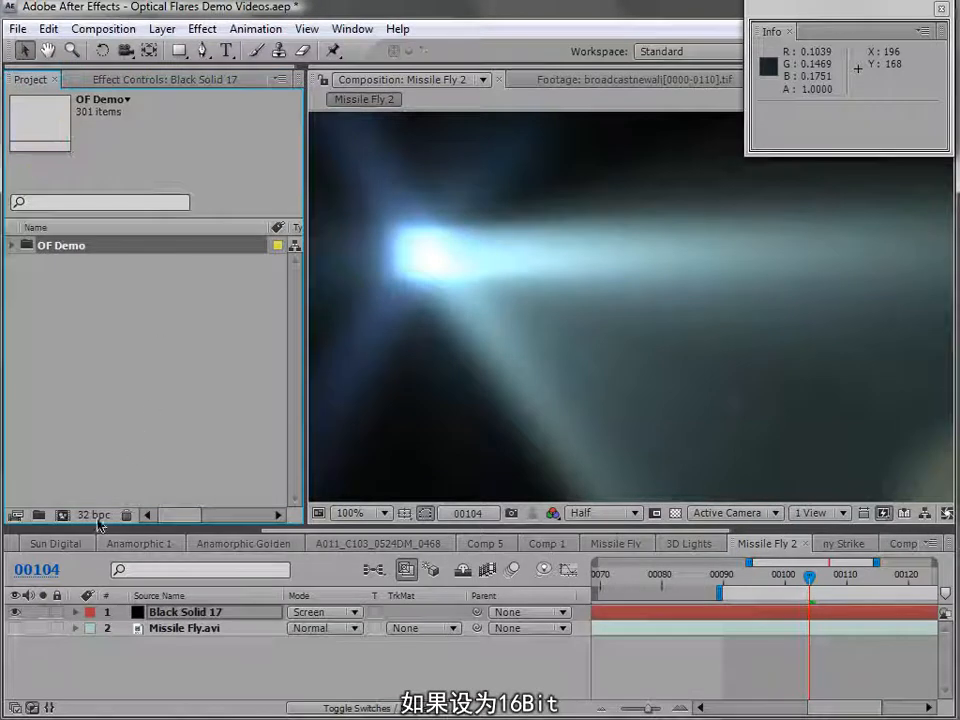
{"action": "left_click", "coordinate": [92, 514]}
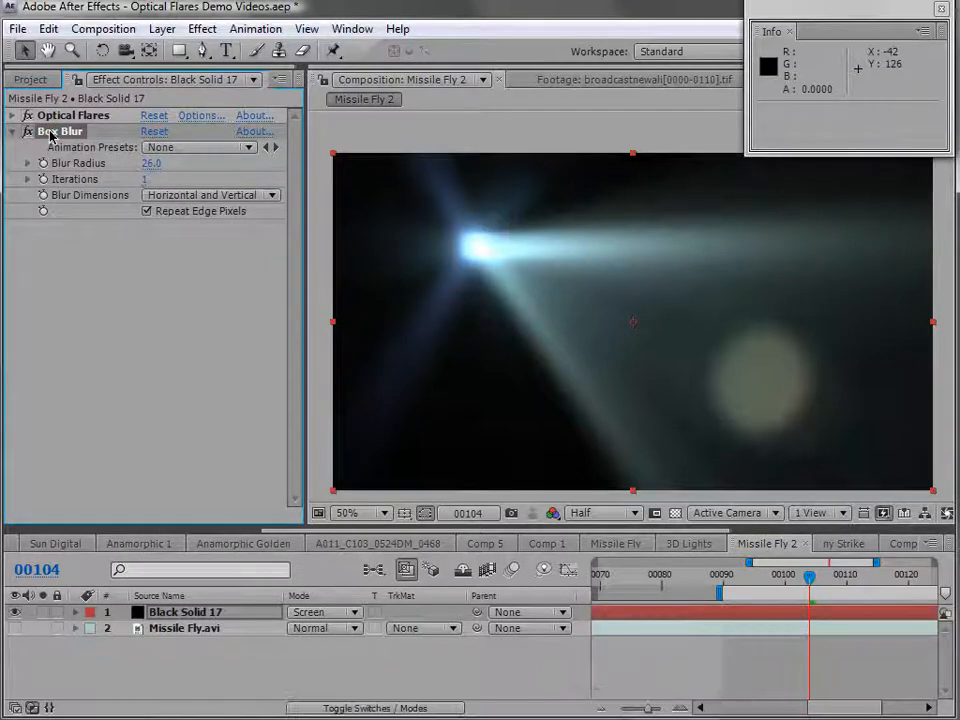
Delete Box Blur and reveal Optical Flares with Use GPU checked, Custom Layers collapsed
{"action": "left_click", "coordinate": [14, 116]}
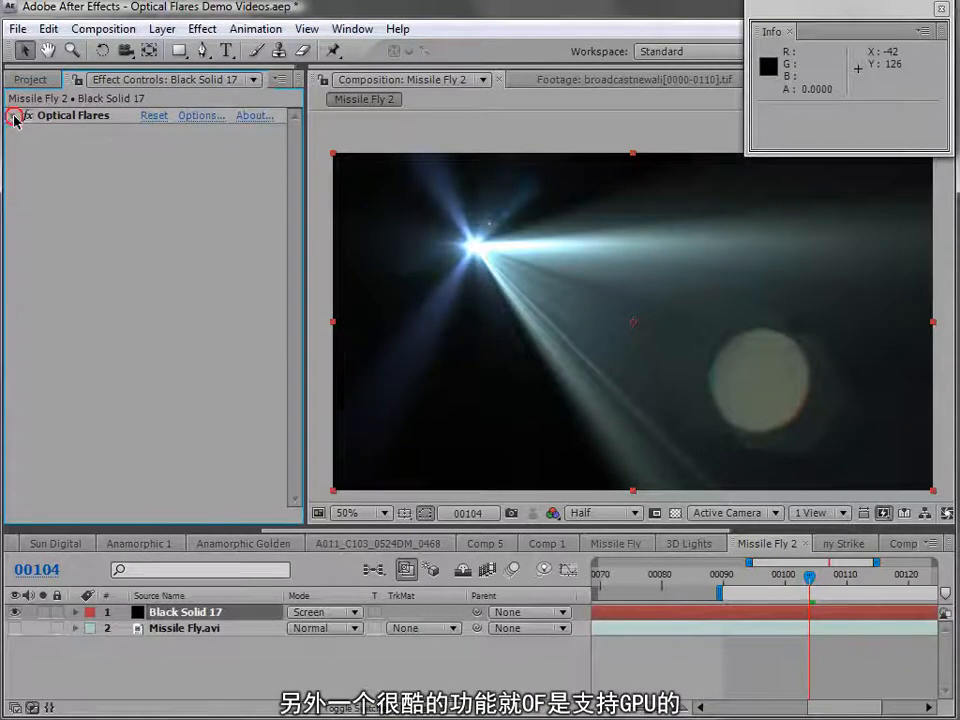
{"action": "left_click", "coordinate": [14, 114]}
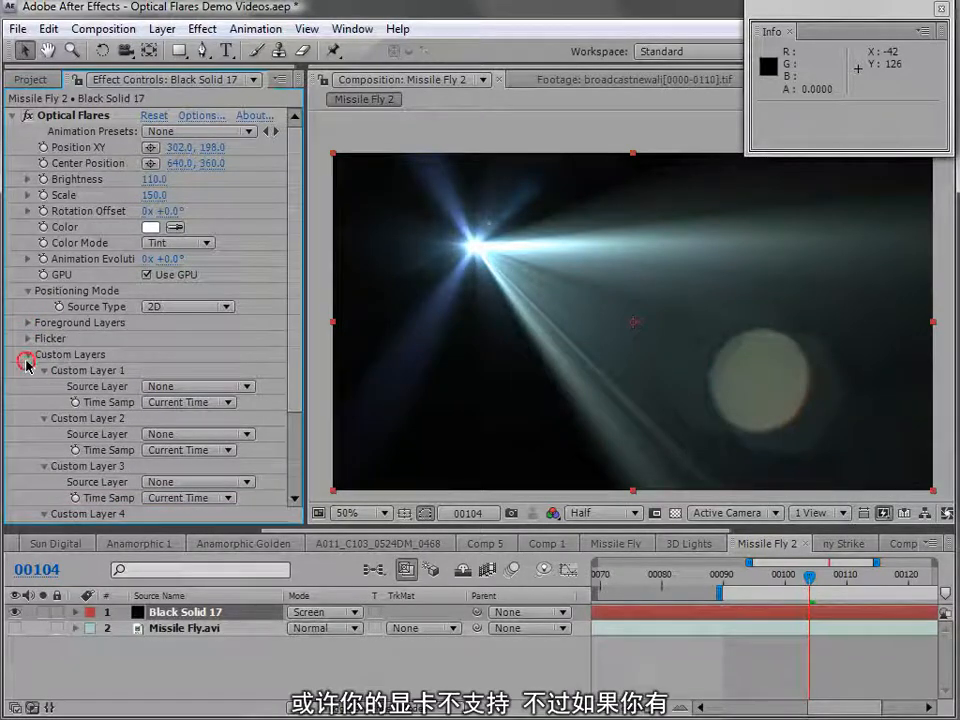
{"action": "left_click", "coordinate": [28, 354]}
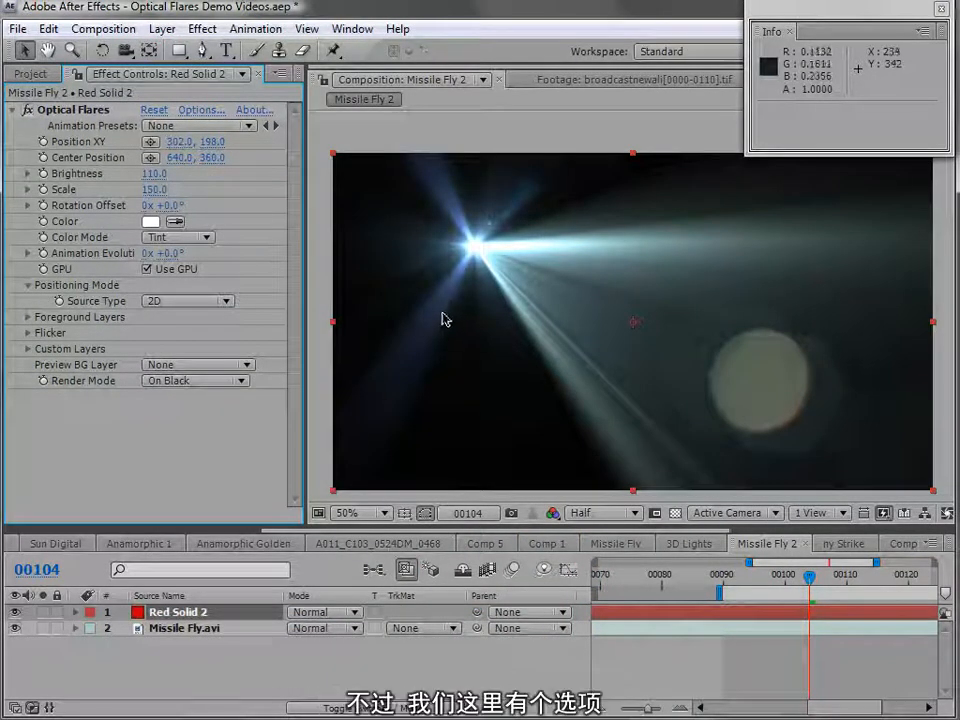
Set the Optical Flares Render Mode to On Transparent over the city footage
{"action": "left_click", "coordinate": [196, 380]}
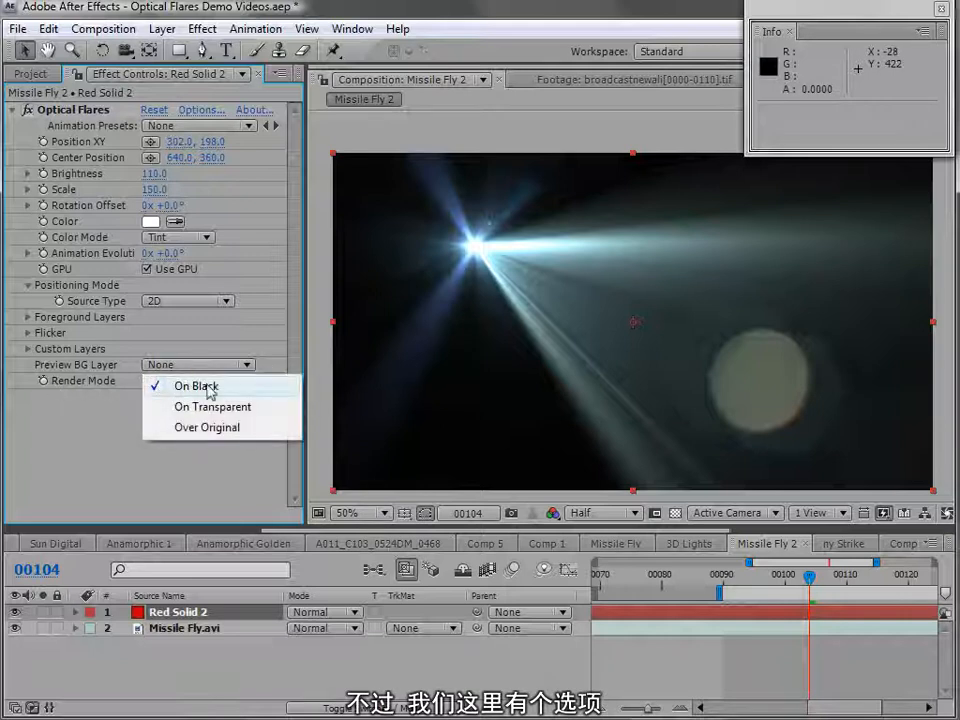
{"action": "left_click", "coordinate": [196, 386]}
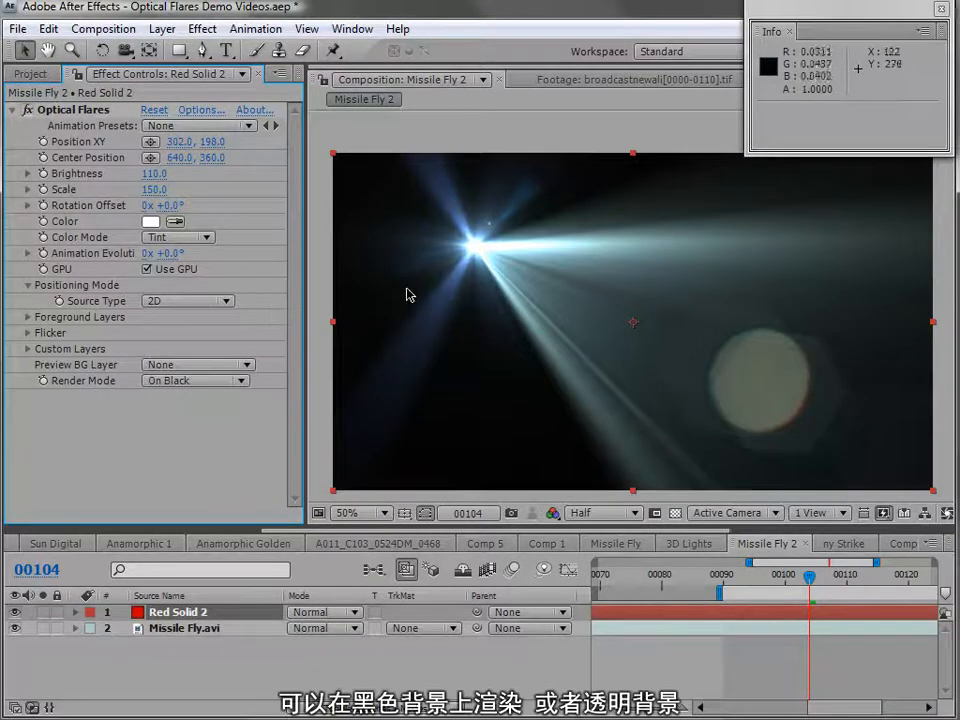
{"action": "left_click", "coordinate": [196, 380]}
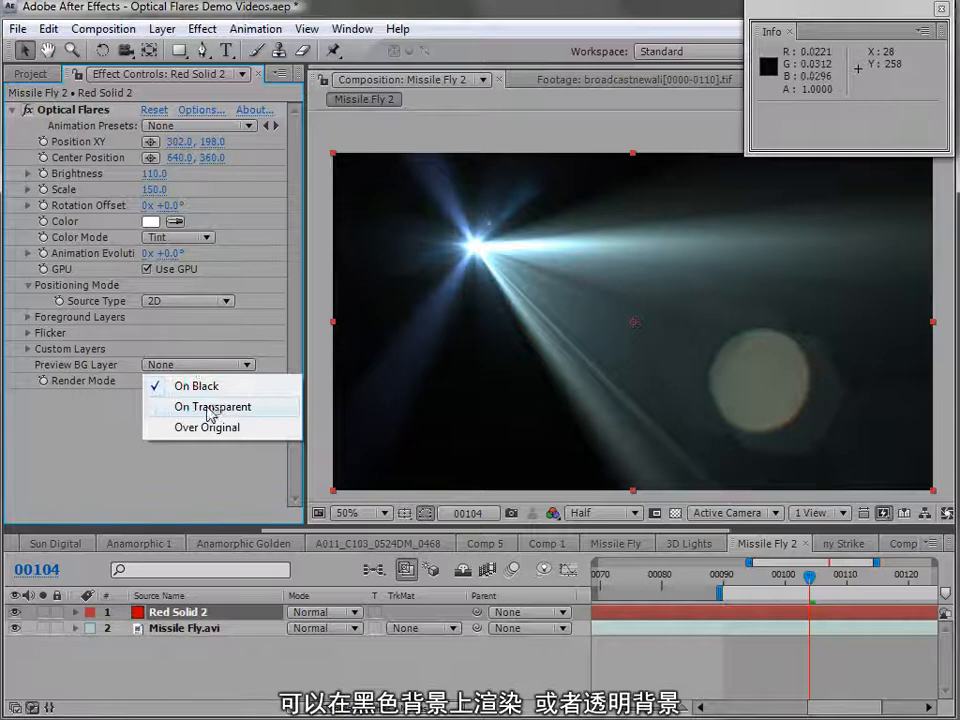
{"action": "left_click", "coordinate": [212, 406]}
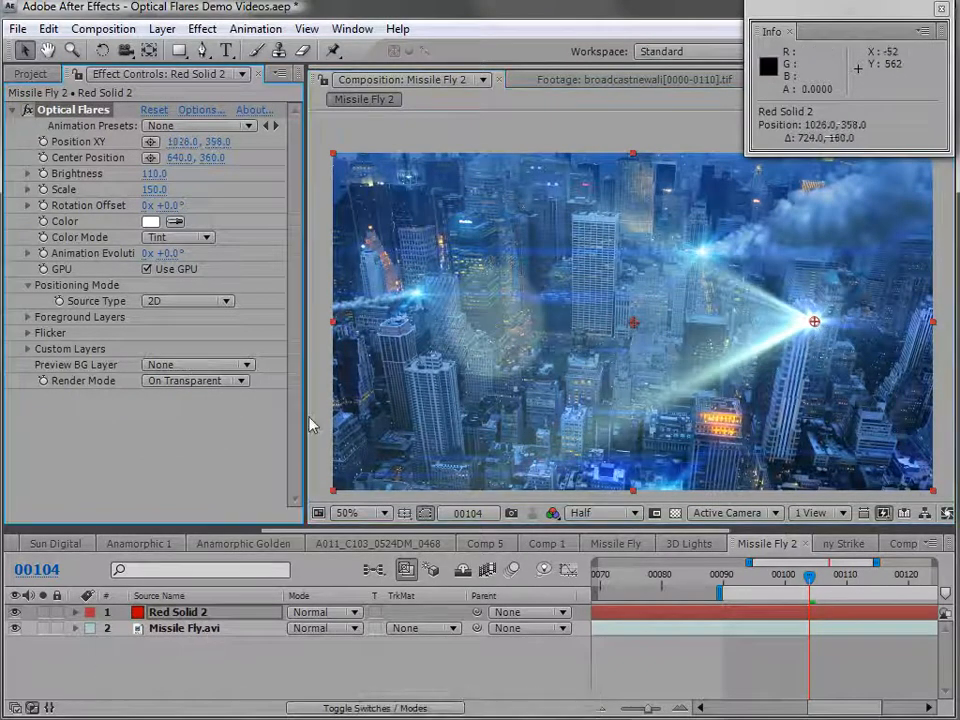
{"action": "left_click", "coordinate": [196, 380]}
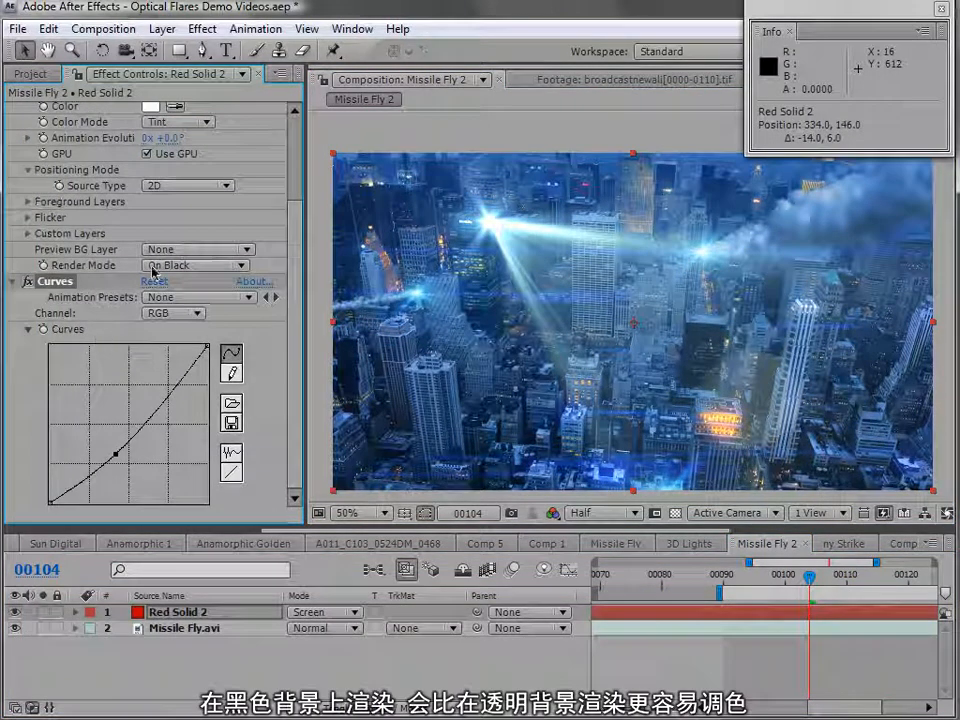
Switch the flare in the 3D Lights composition to render on transparency as well
{"action": "left_click", "coordinate": [194, 264]}
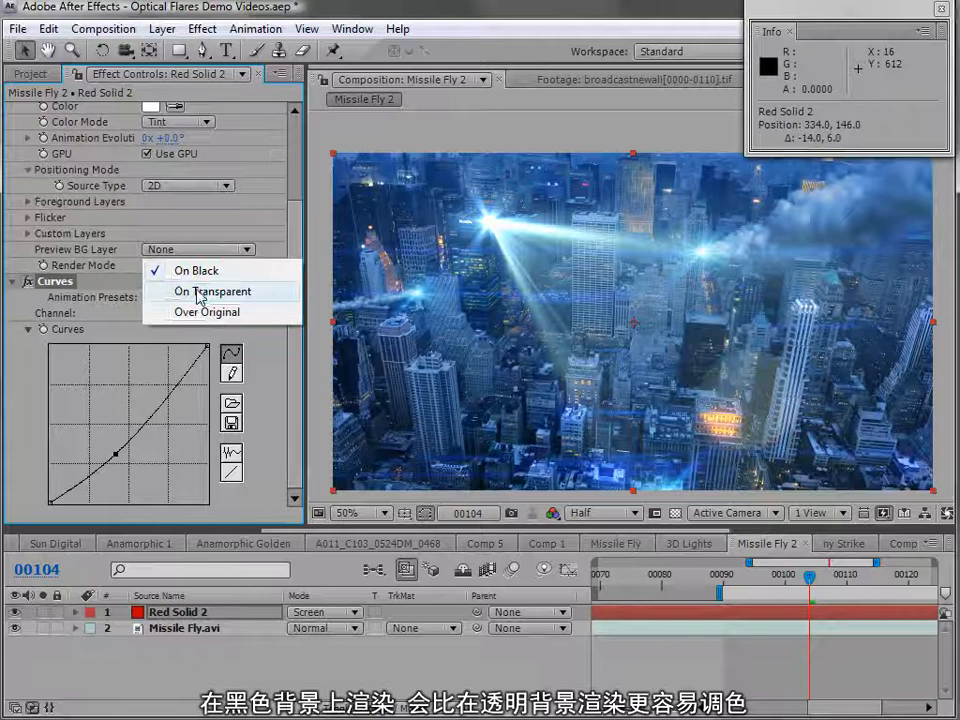
{"action": "left_click", "coordinate": [196, 270]}
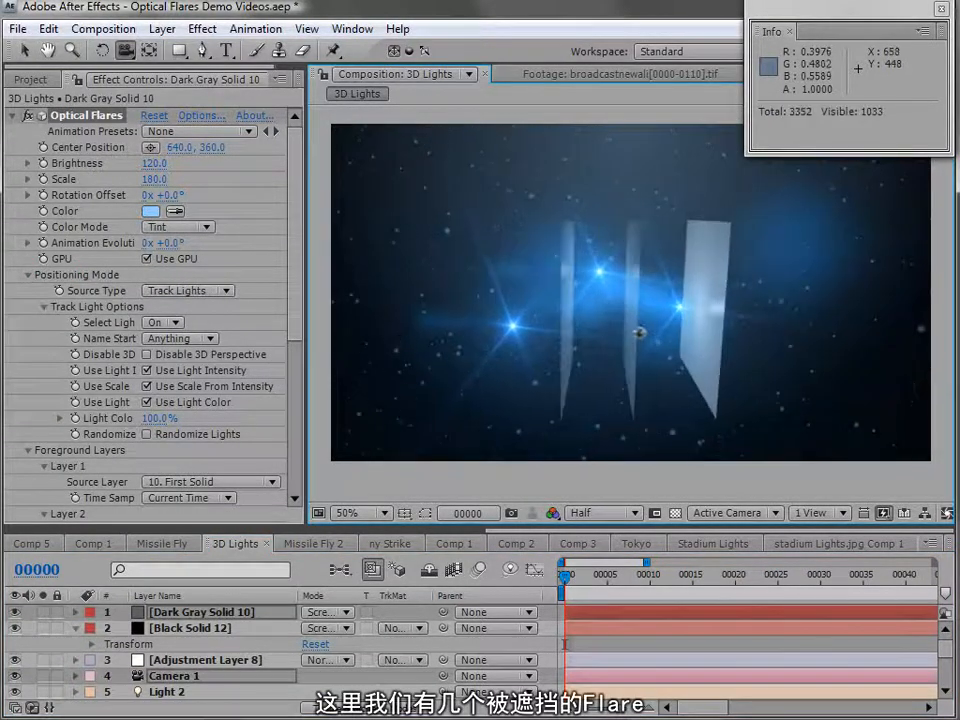
Orbit the camera, check the scene from Top view, and return to Active Camera
{"action": "left_click_drag", "start_coordinate": [640, 336], "coordinate": [596, 344]}
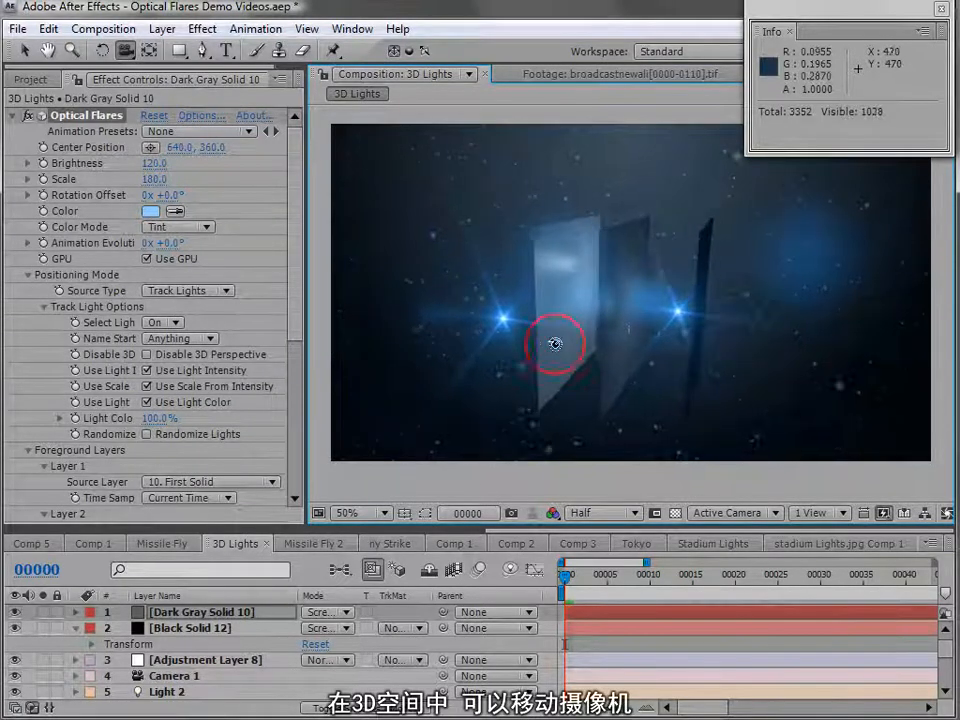
{"action": "left_click", "coordinate": [730, 512]}
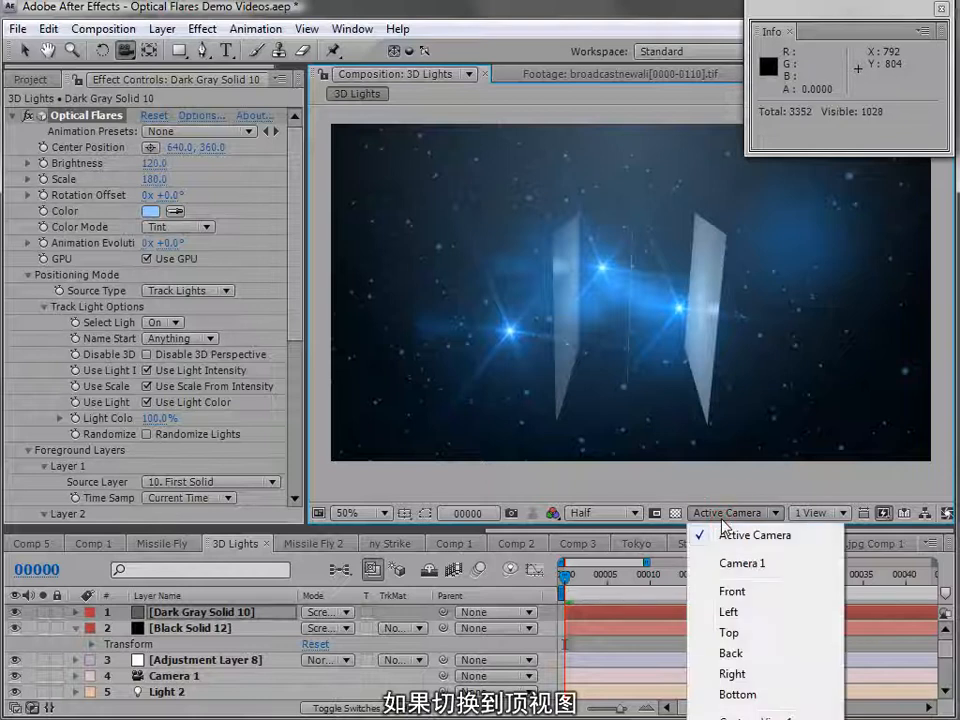
{"action": "left_click", "coordinate": [728, 632]}
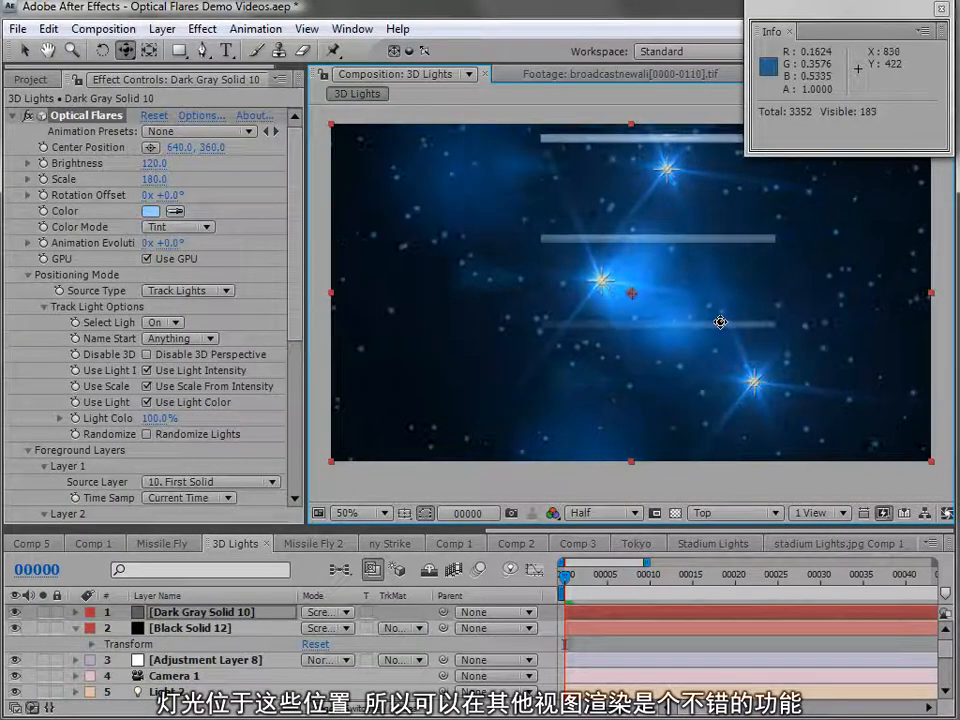
{"action": "left_click", "coordinate": [734, 512]}
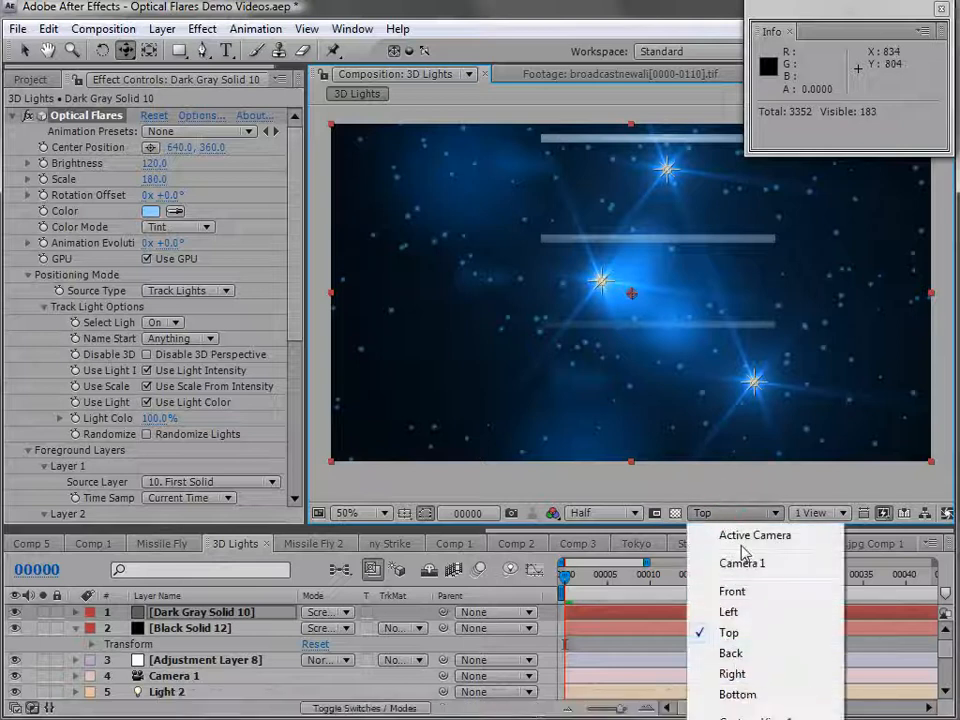
{"action": "left_click", "coordinate": [756, 536]}
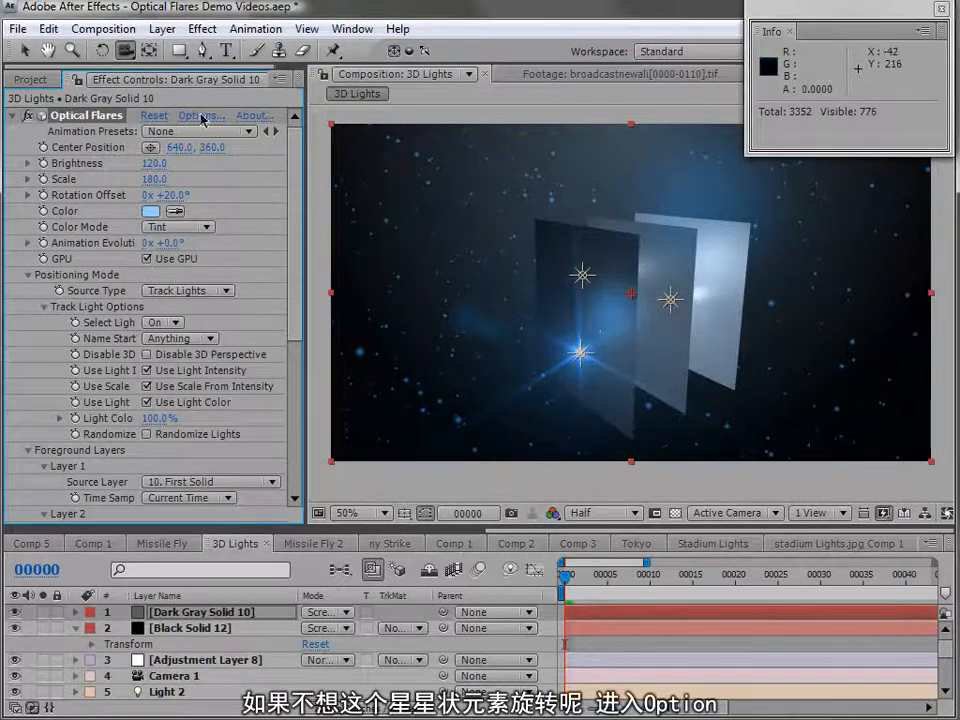
In the Object Editor, make the Streak element Ignore Global Rotation and apply
{"action": "left_click", "coordinate": [202, 114]}
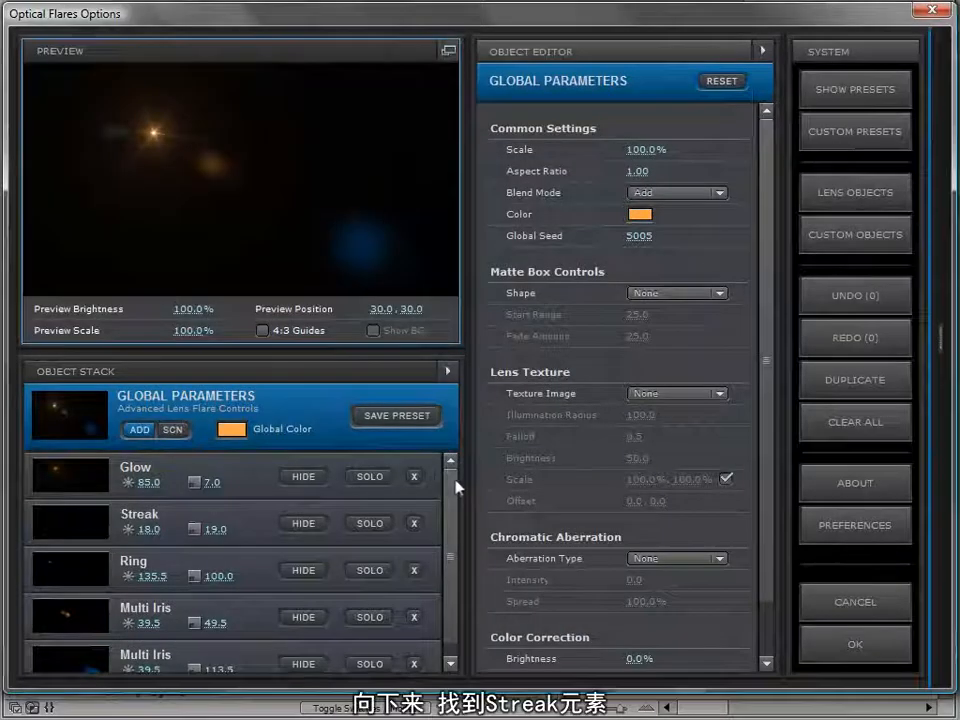
{"action": "left_click", "coordinate": [140, 512]}
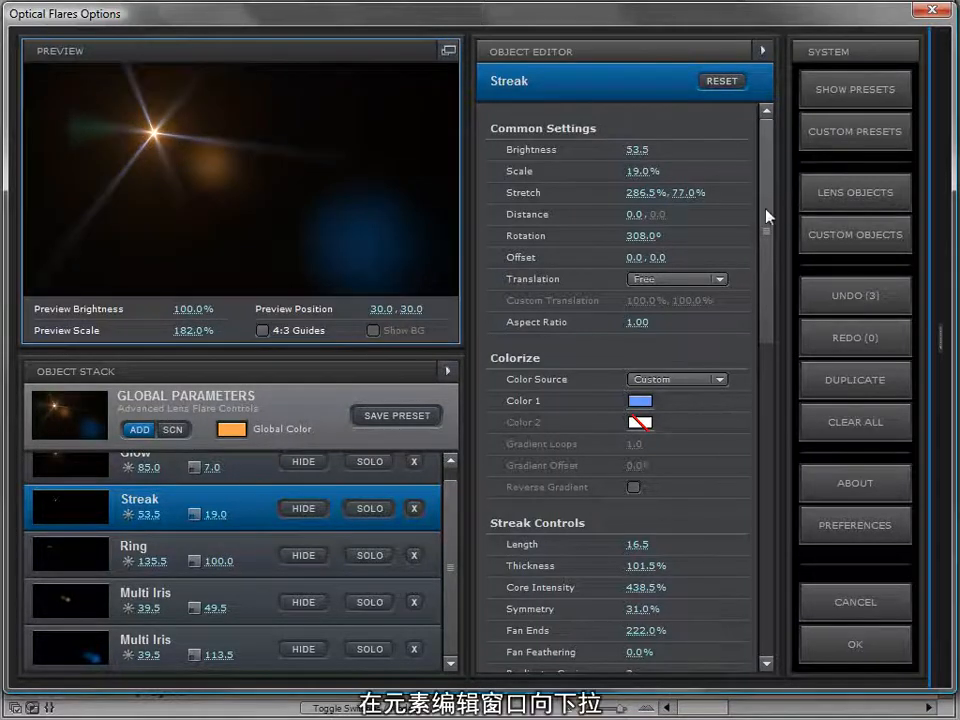
{"action": "scroll", "scroll_direction": "down", "scroll_amount": 3}
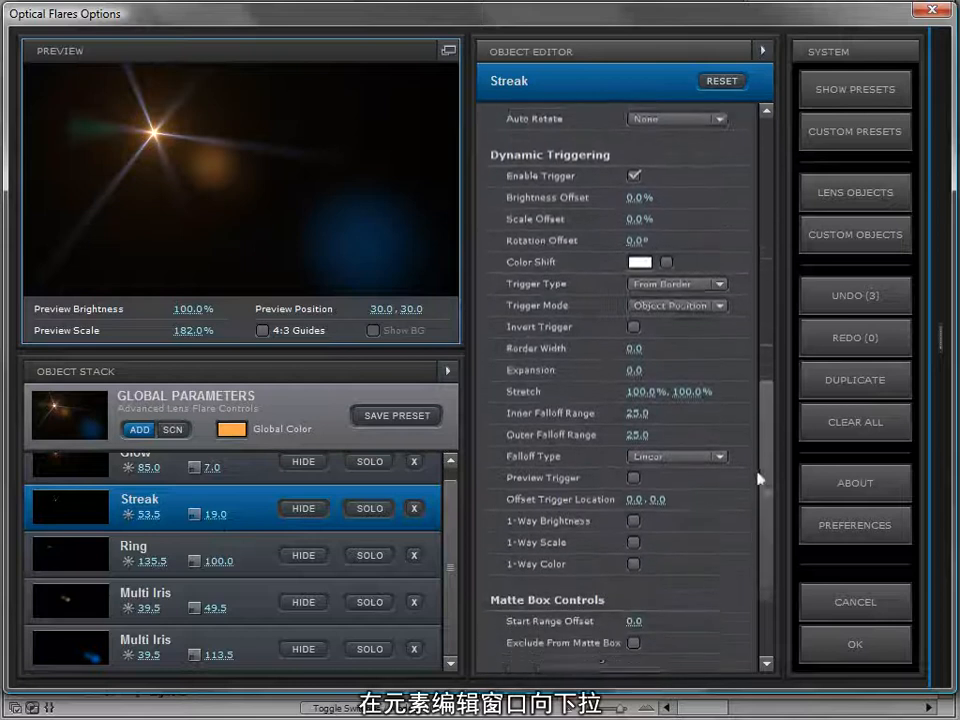
{"action": "scroll", "scroll_direction": "down", "scroll_amount": 3}
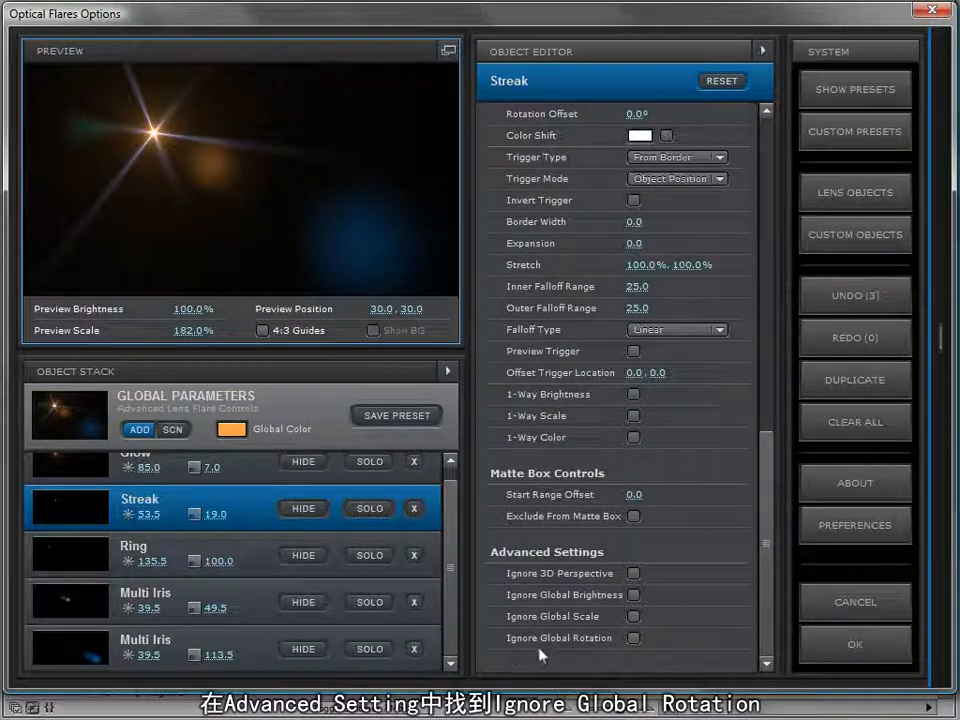
{"action": "left_click", "coordinate": [632, 638]}
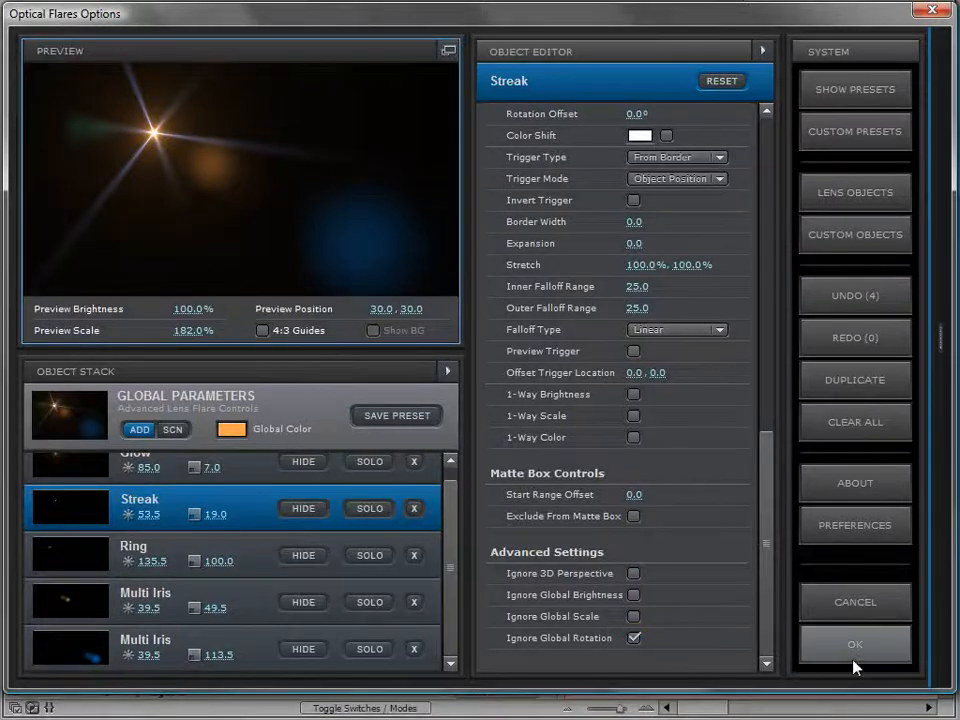
{"action": "left_click", "coordinate": [854, 644]}
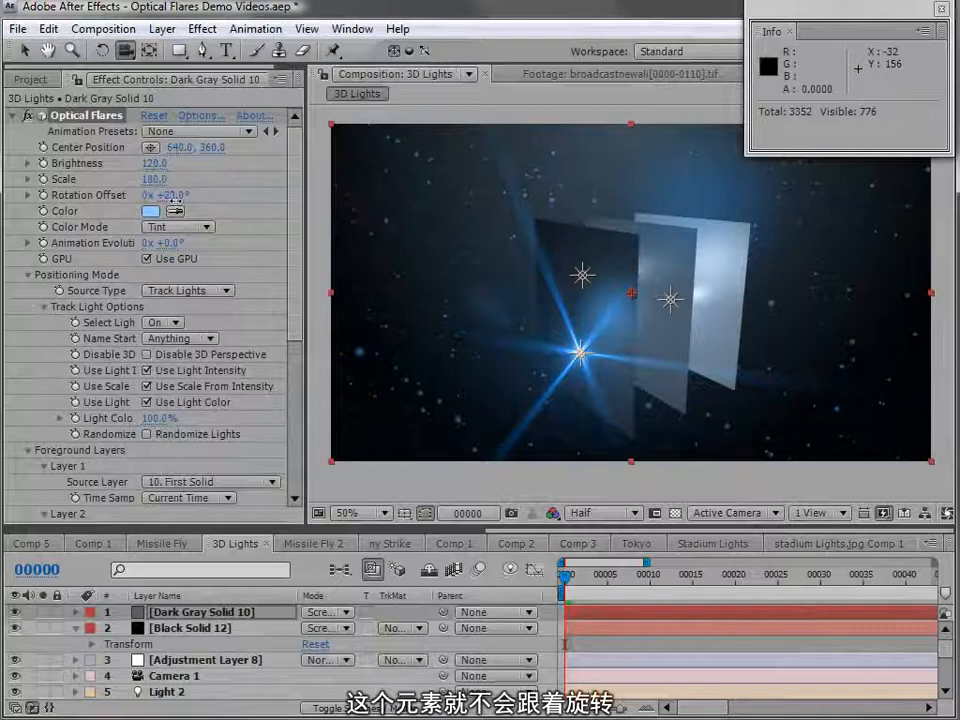
Reopen Options and make the Streak ignore 3D perspective too
{"action": "left_click", "coordinate": [200, 114]}
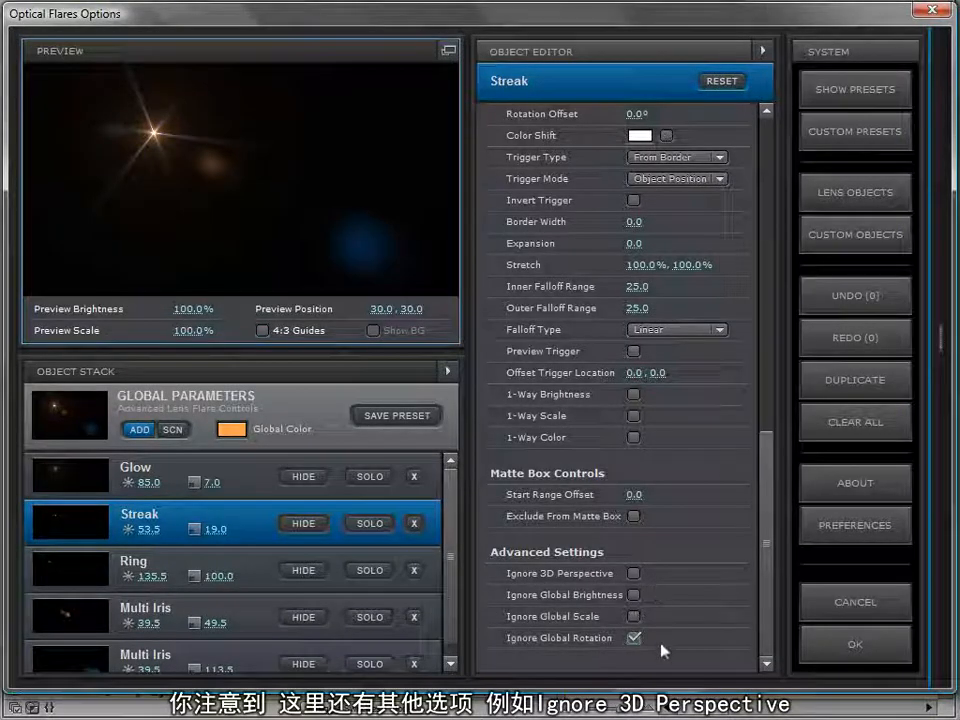
{"action": "mouse_move", "coordinate": [596, 572]}
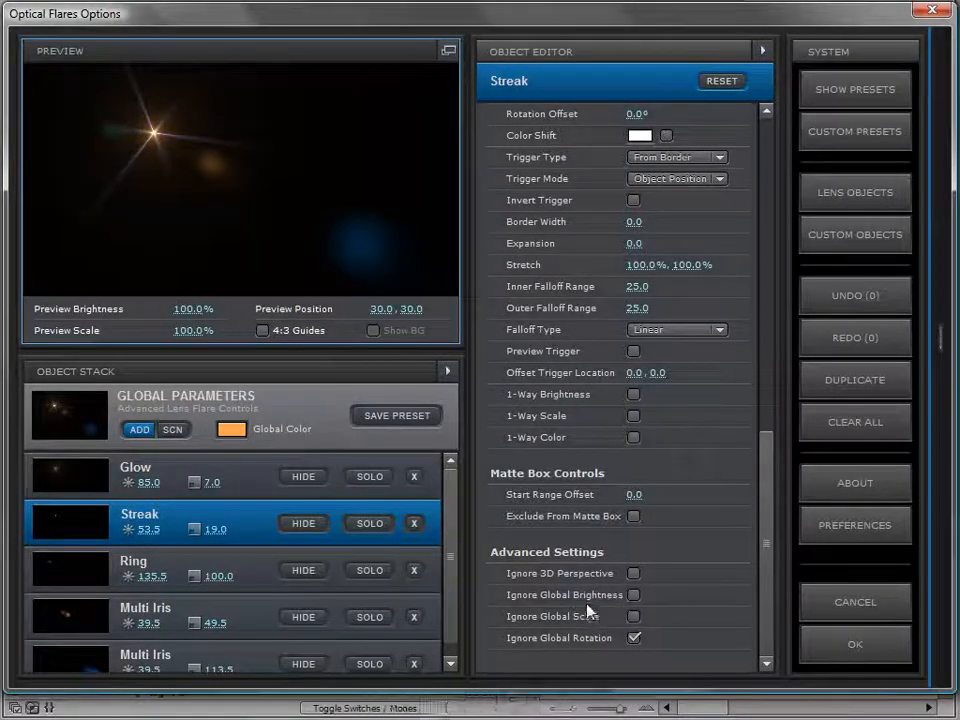
{"action": "left_click", "coordinate": [634, 572]}
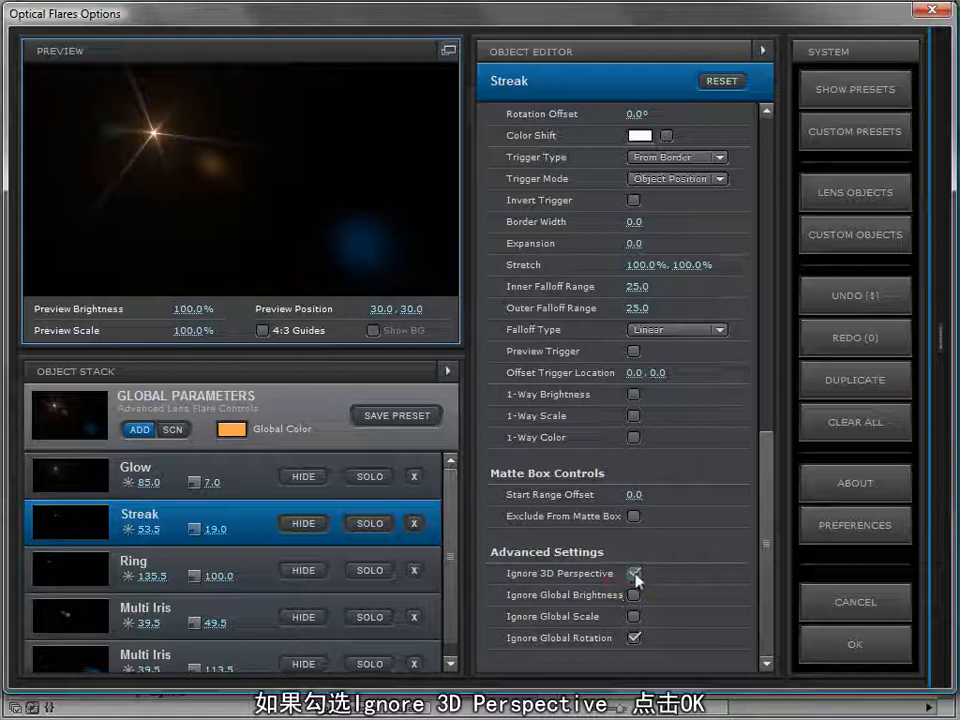
{"action": "left_click", "coordinate": [854, 644]}
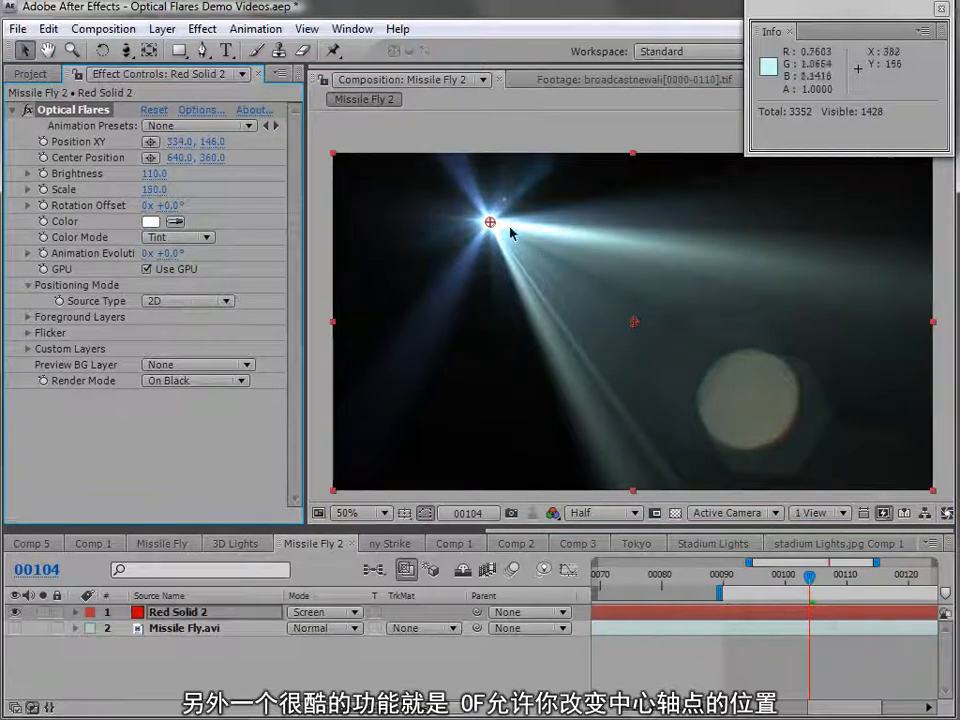
Drag the flare's center point and light source so the streaks aim a new direction
{"action": "left_click_drag", "start_coordinate": [490, 222], "coordinate": [428, 316]}
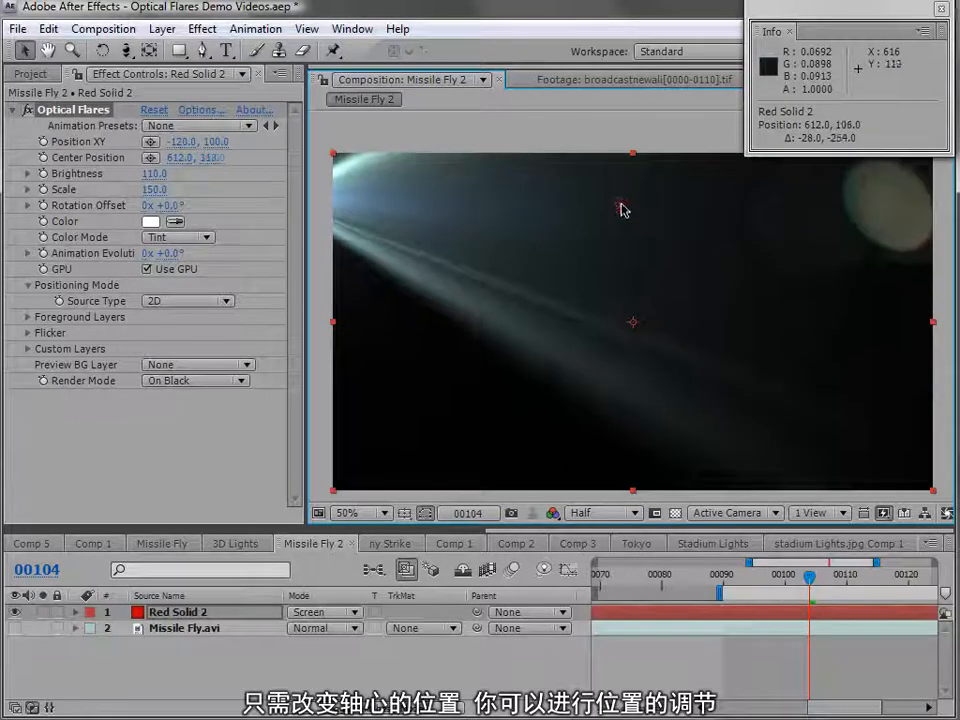
{"action": "left_click_drag", "start_coordinate": [620, 210], "coordinate": [644, 284]}
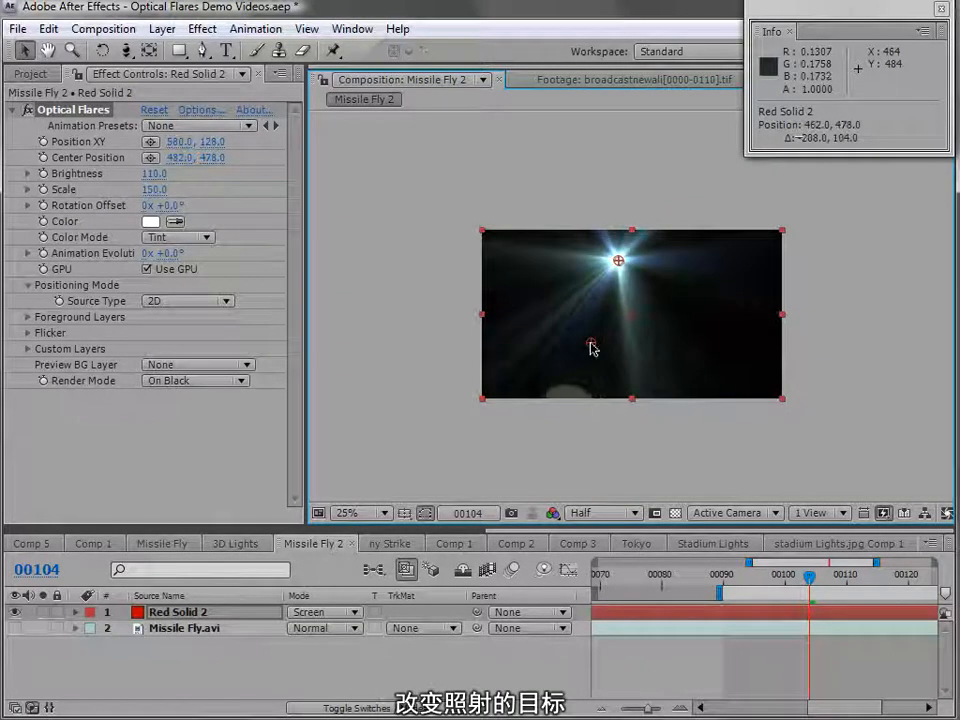
{"action": "left_click_drag", "start_coordinate": [590, 344], "coordinate": [648, 332]}
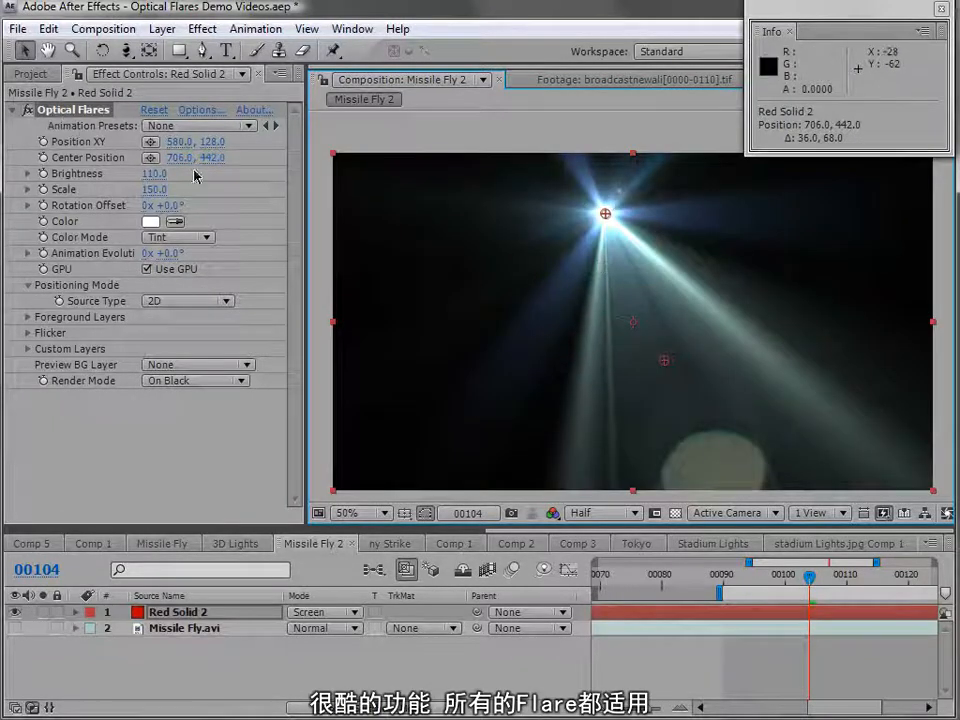
{"action": "left_click", "coordinate": [200, 110]}
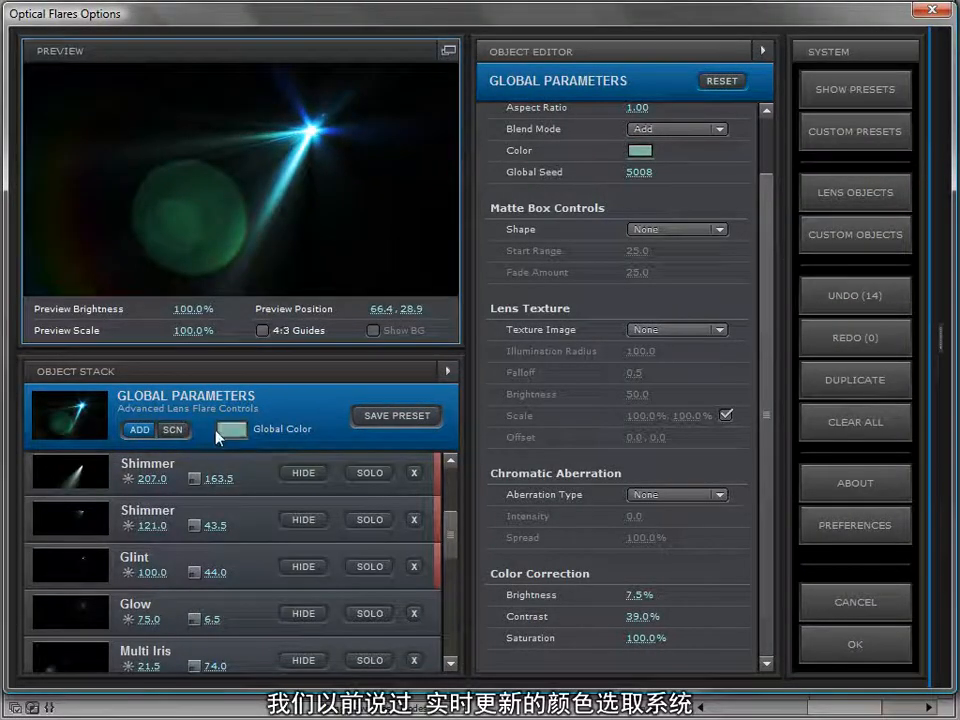
Pick an orange Global Color, then enable Use After Effects color picker in Preferences
{"action": "left_click", "coordinate": [228, 428]}
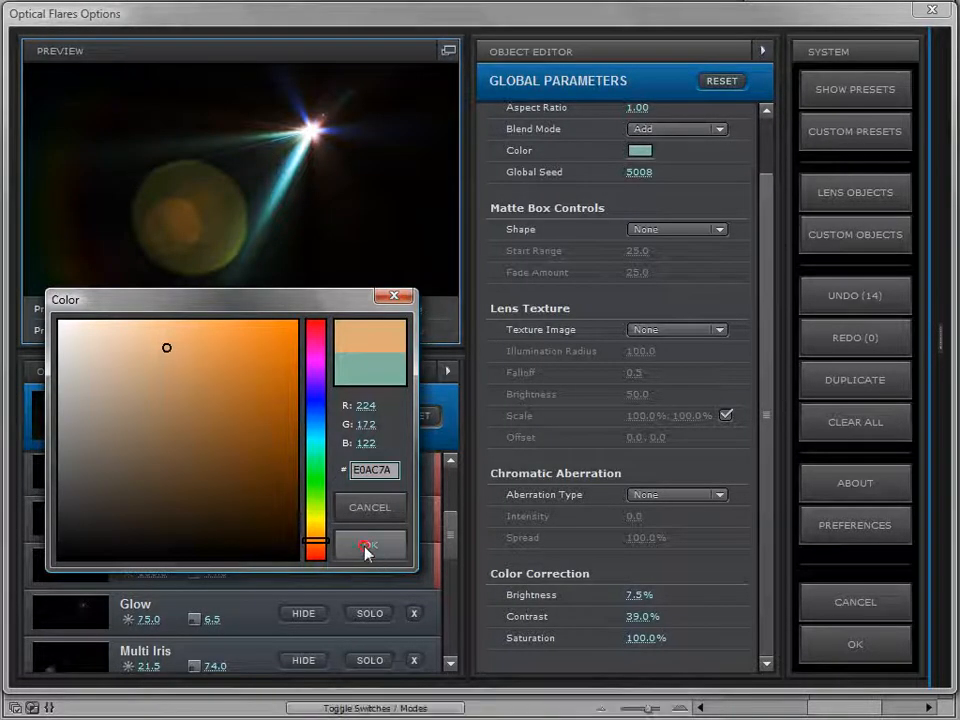
{"action": "left_click", "coordinate": [370, 544]}
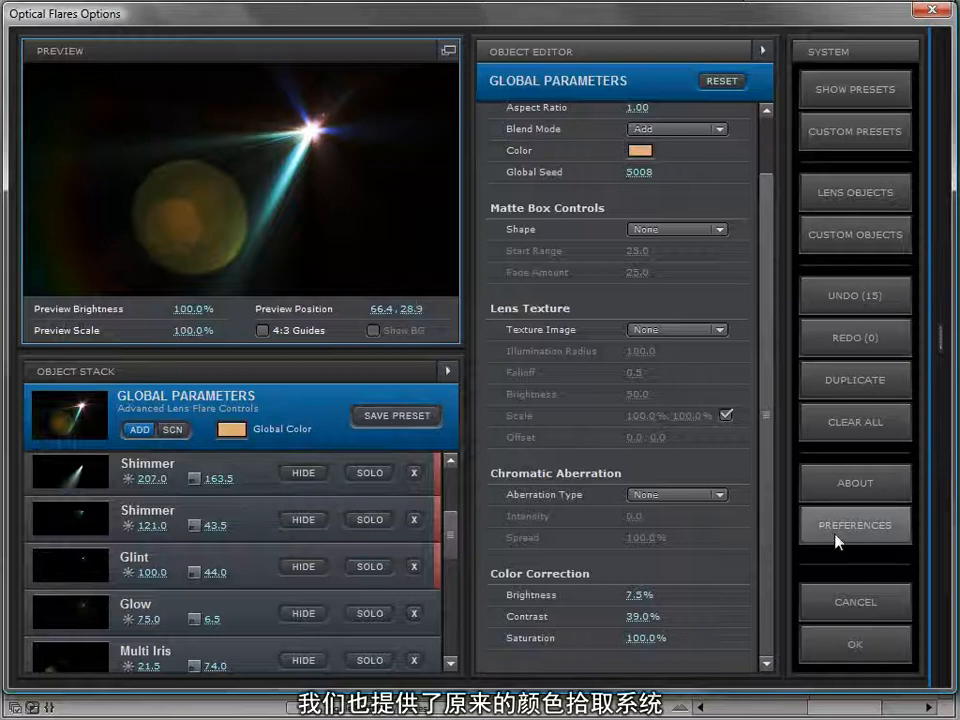
{"action": "left_click", "coordinate": [854, 524]}
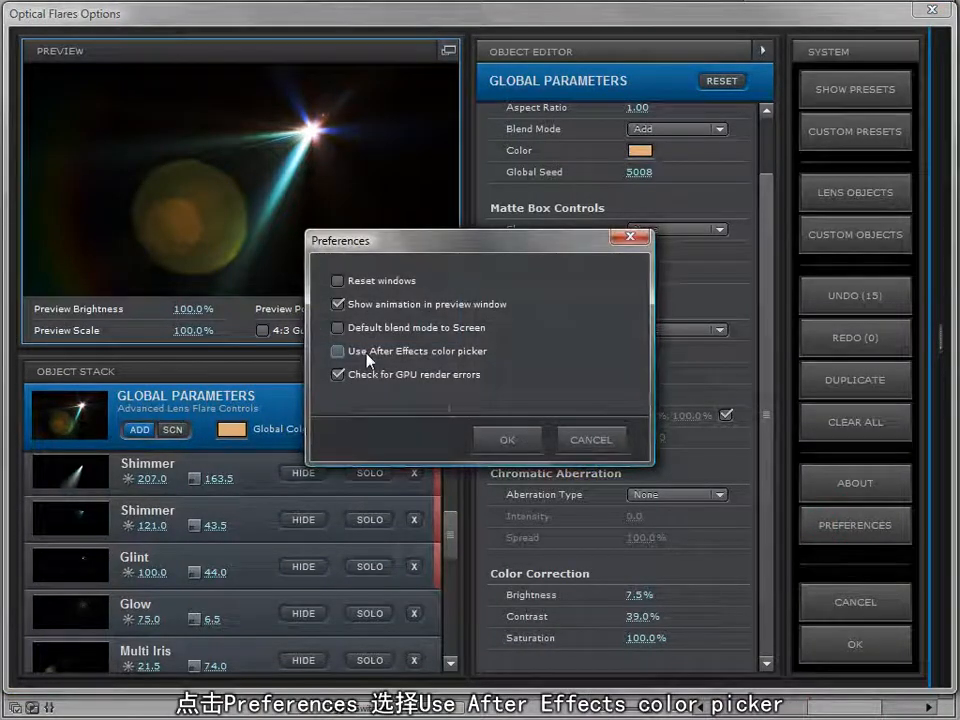
{"action": "left_click", "coordinate": [336, 352]}
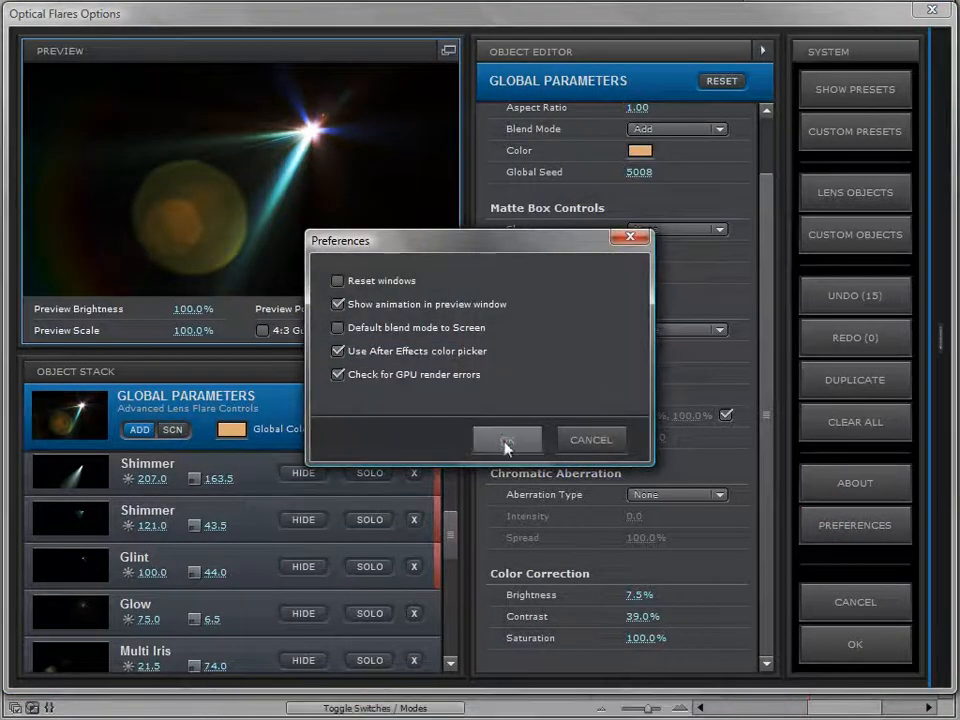
{"action": "left_click", "coordinate": [506, 440]}
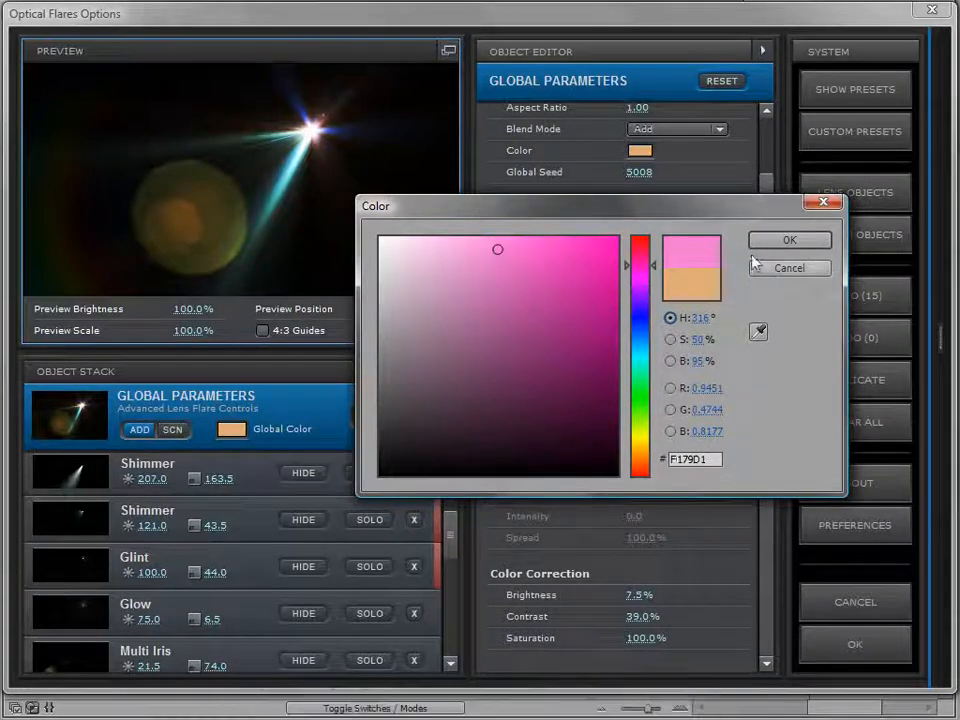
With the AE picker, set the global colour to pink, then to pale green
{"action": "left_click", "coordinate": [788, 240]}
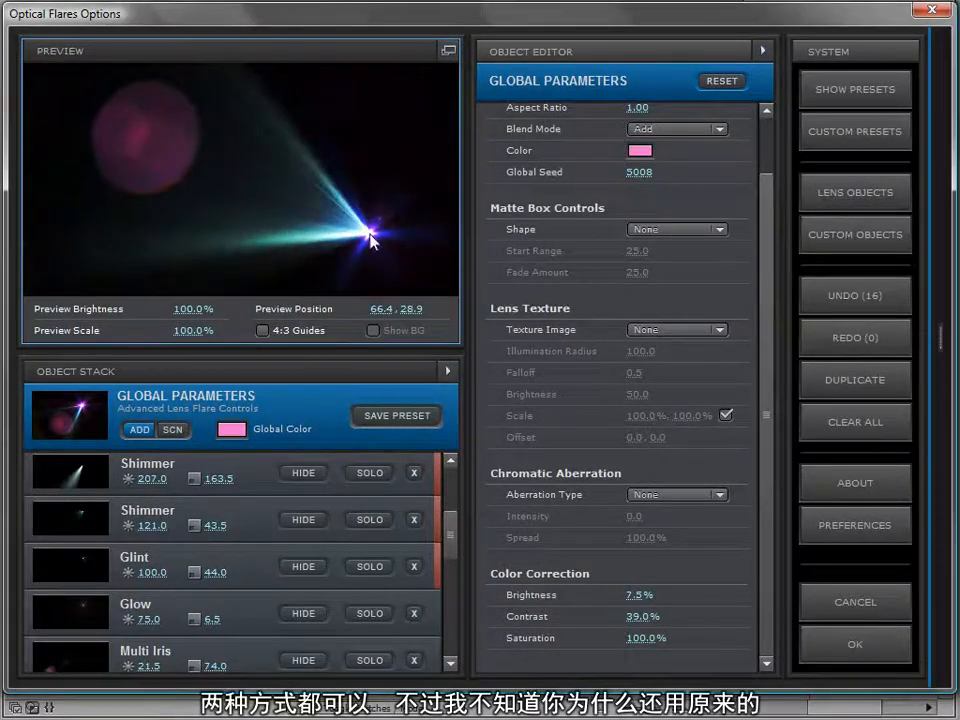
{"action": "left_click", "coordinate": [640, 150]}
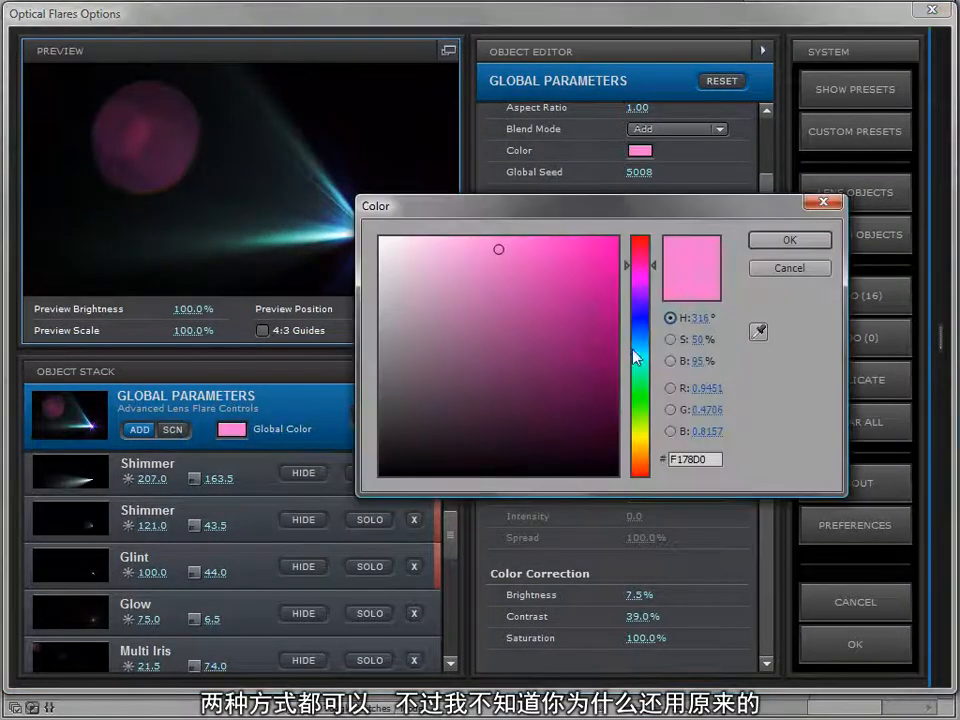
{"action": "left_click", "coordinate": [788, 240]}
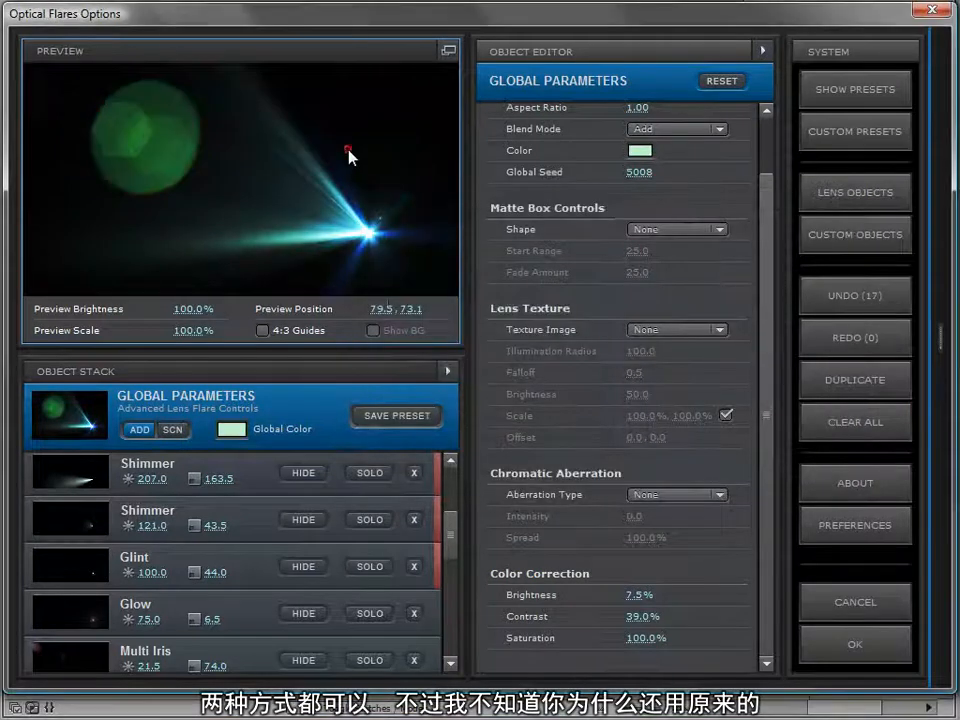